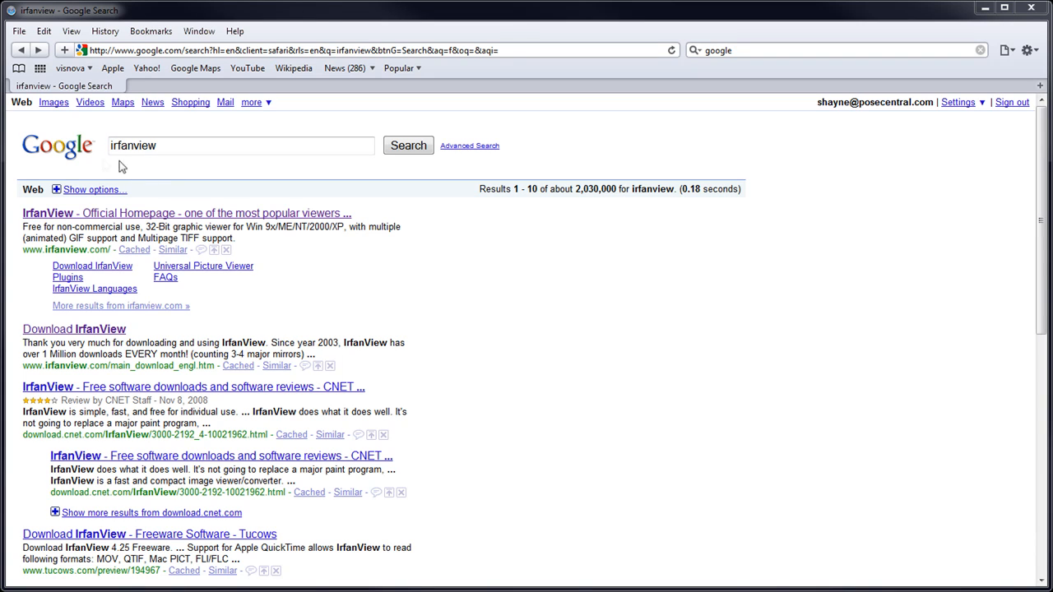
{"action": "mouse_move", "coordinate": [189, 167]}
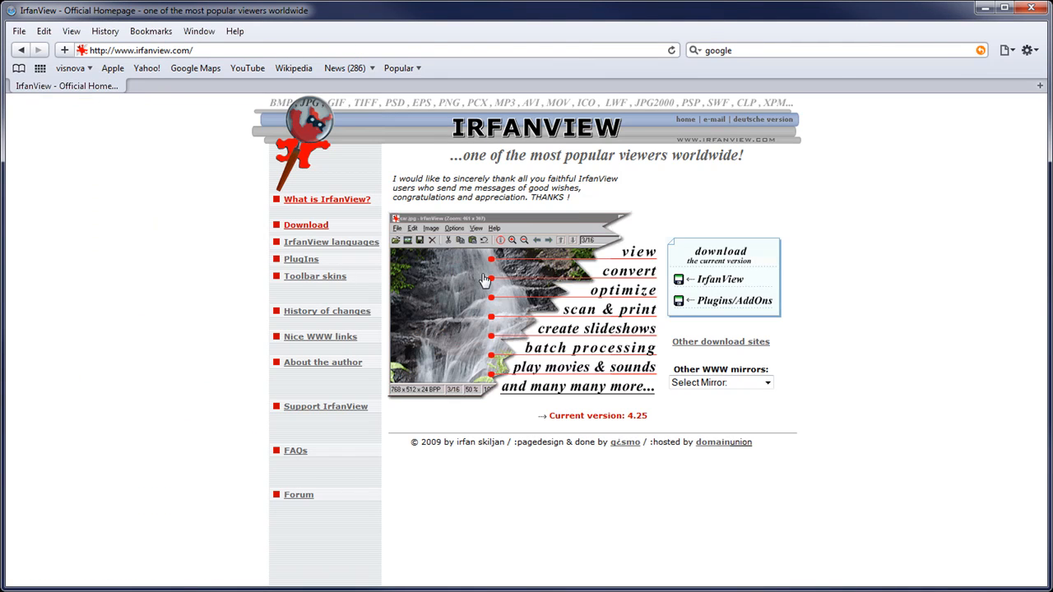
{"action": "mouse_move", "coordinate": [574, 301]}
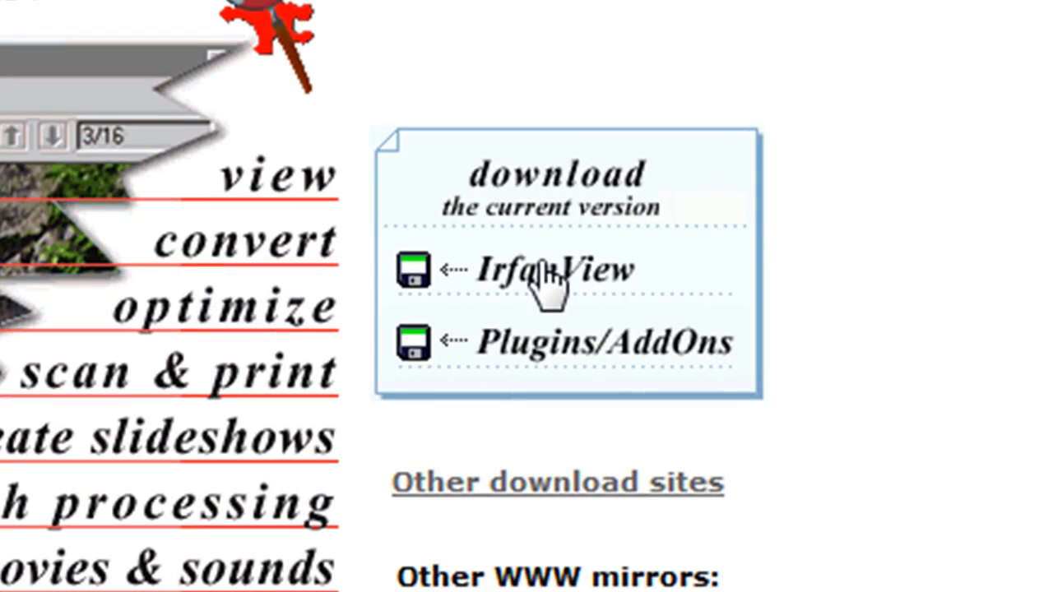
Follow the homepage's current-version download link to CNET's IrfanView 4.25 page
{"action": "left_click", "coordinate": [555, 270]}
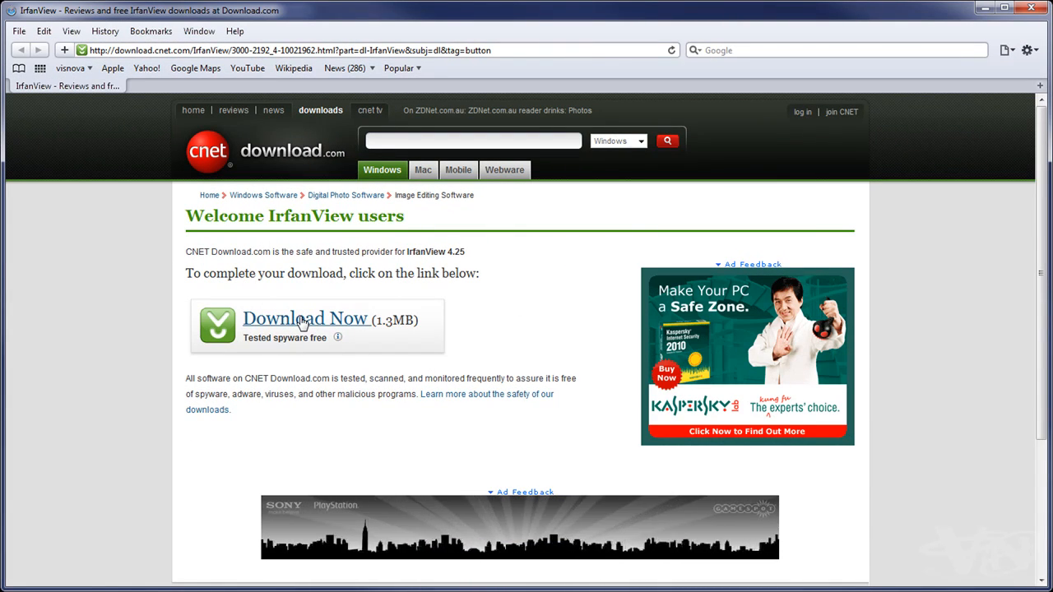
Save the IrfanView 4.25 installer iview425_setup-3.exe and dismiss the unverified publisher warning
{"action": "left_click", "coordinate": [305, 319]}
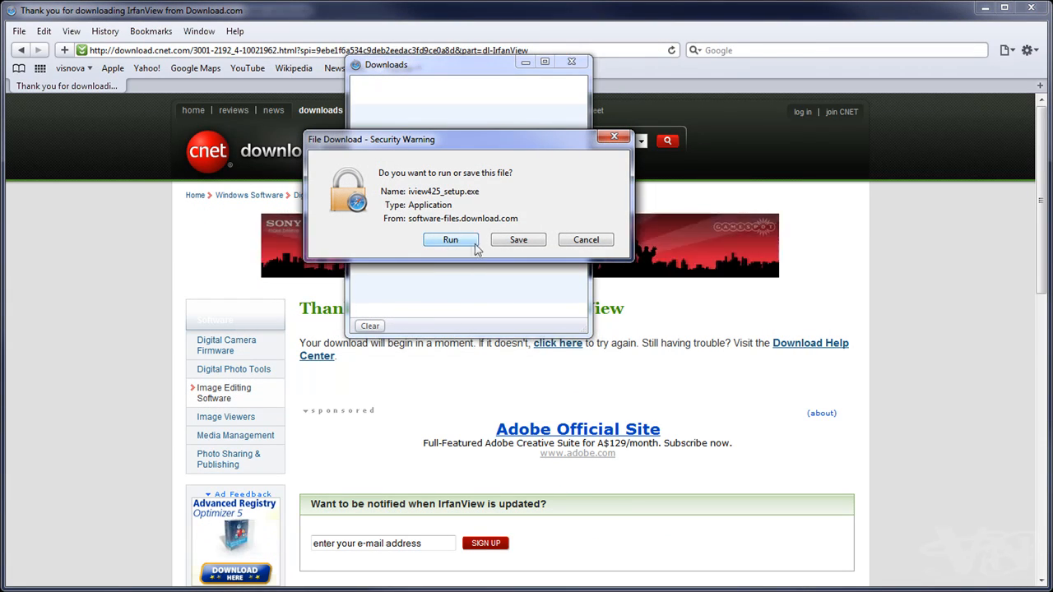
{"action": "left_click", "coordinate": [518, 239]}
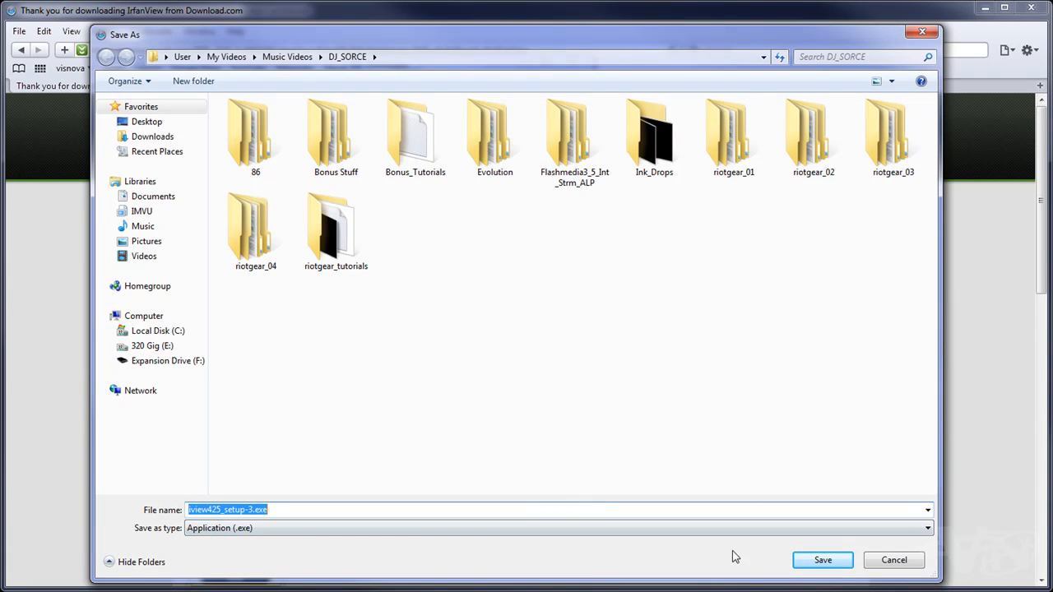
{"action": "left_click", "coordinate": [822, 560]}
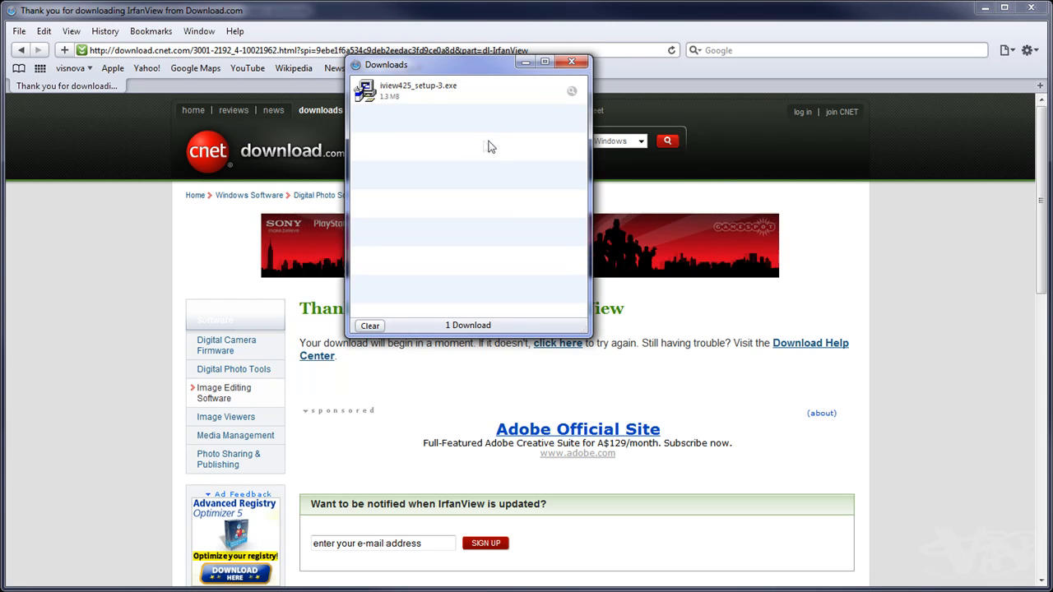
{"action": "double_click", "coordinate": [417, 91]}
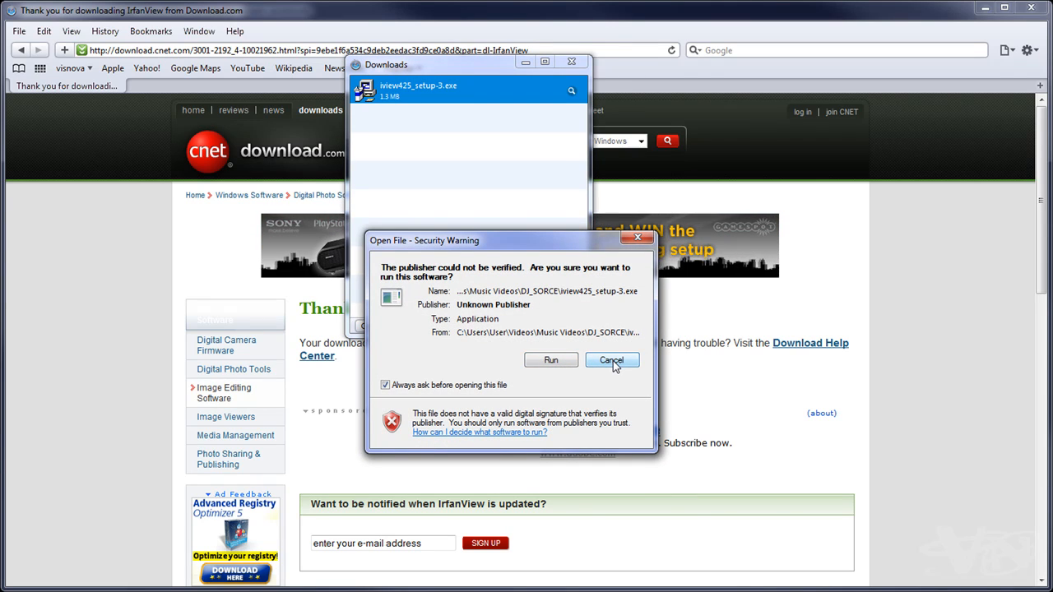
{"action": "left_click", "coordinate": [611, 360]}
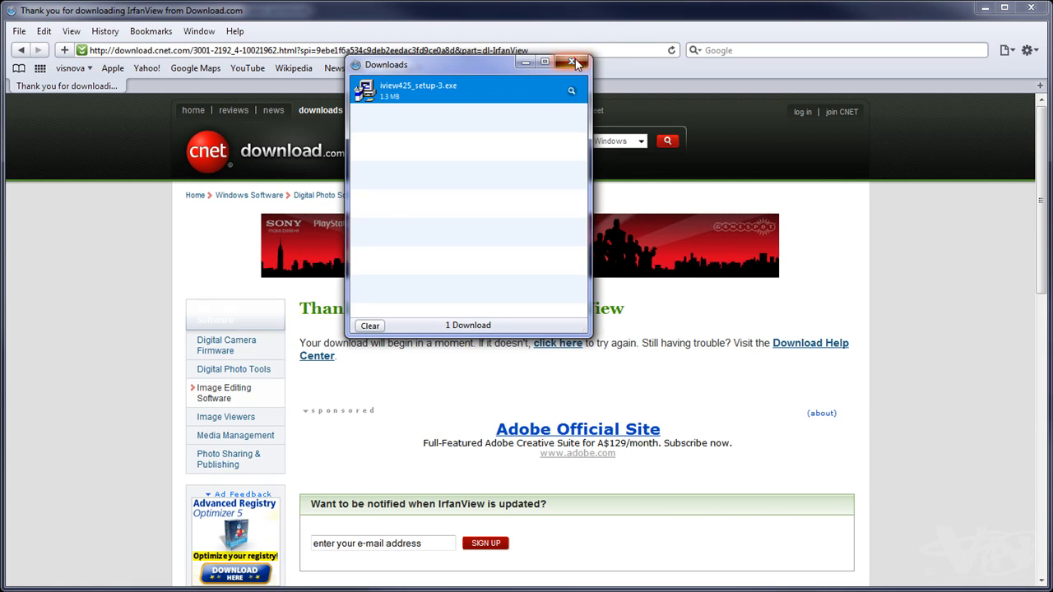
Close the Safari Downloads window and switch back to the IrfanView homepage tab
{"action": "left_click", "coordinate": [574, 62]}
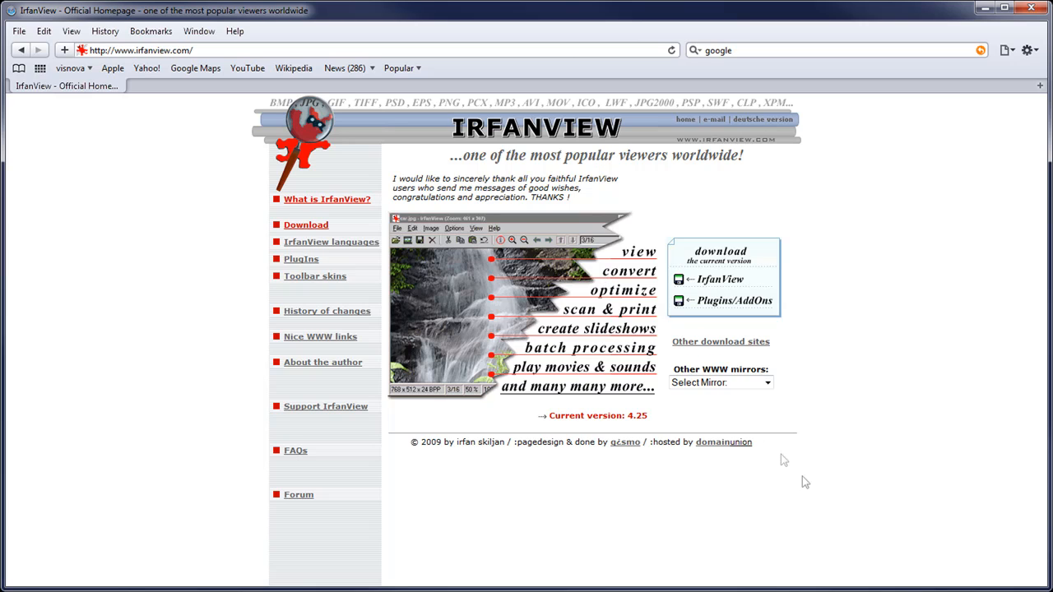
{"action": "left_click", "coordinate": [107, 31]}
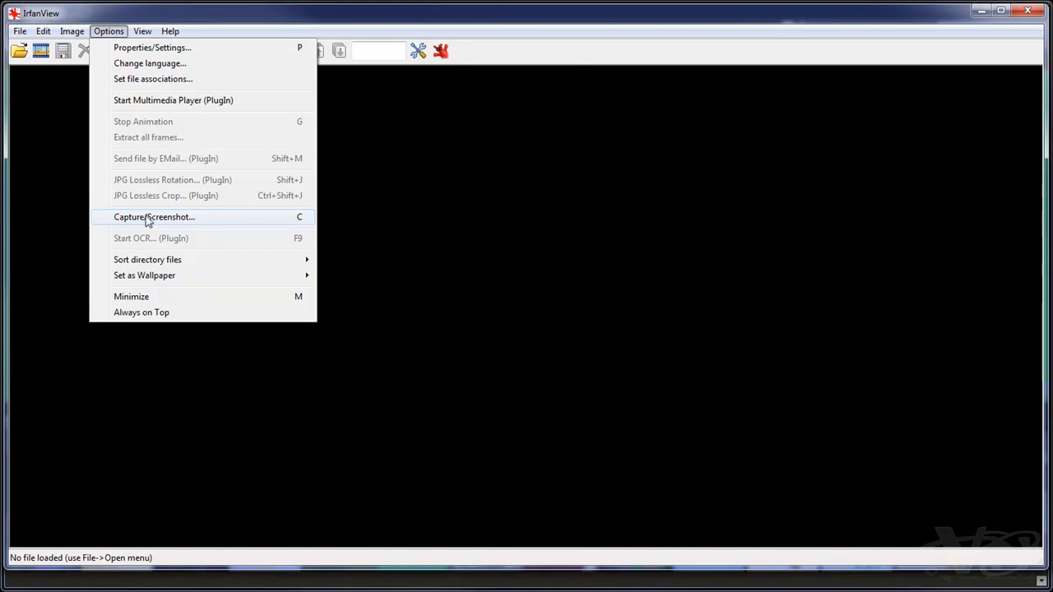
Start a custom rectangle/region capture that shows the image in the main window
{"action": "left_click", "coordinate": [154, 216]}
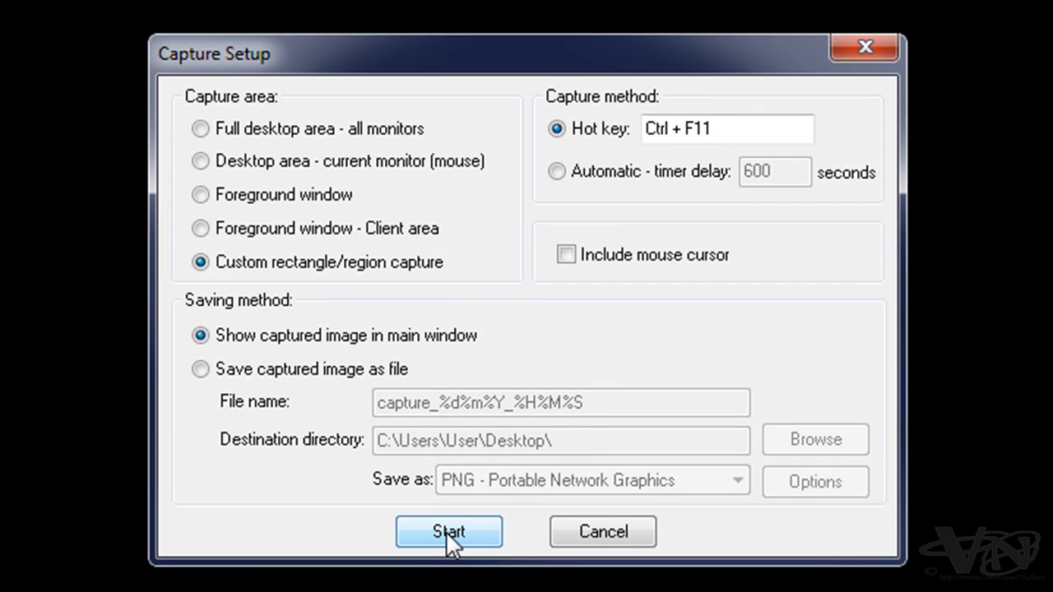
{"action": "mouse_move", "coordinate": [200, 161]}
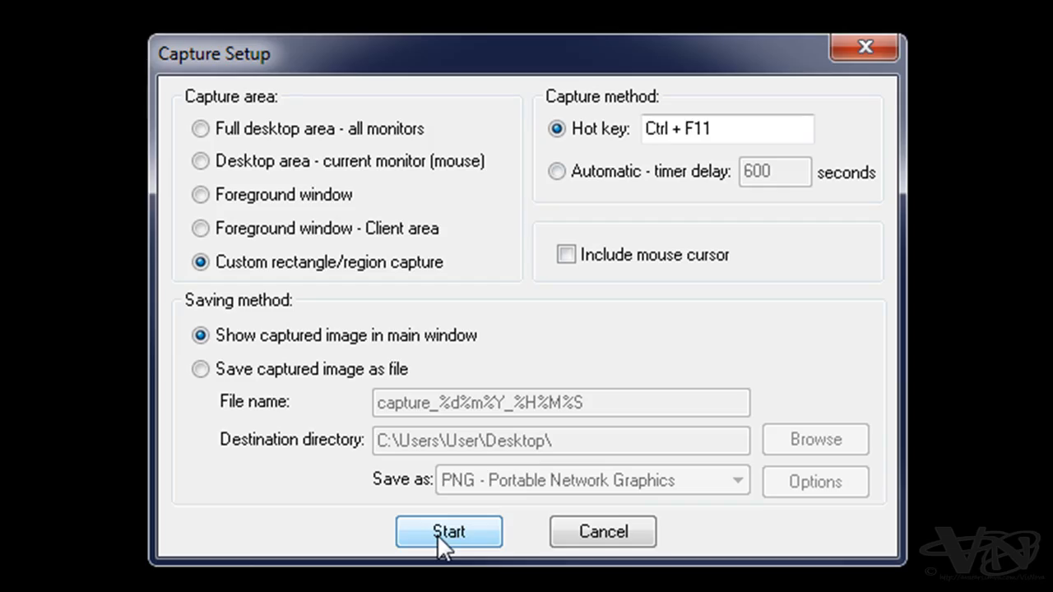
{"action": "left_click", "coordinate": [449, 532]}
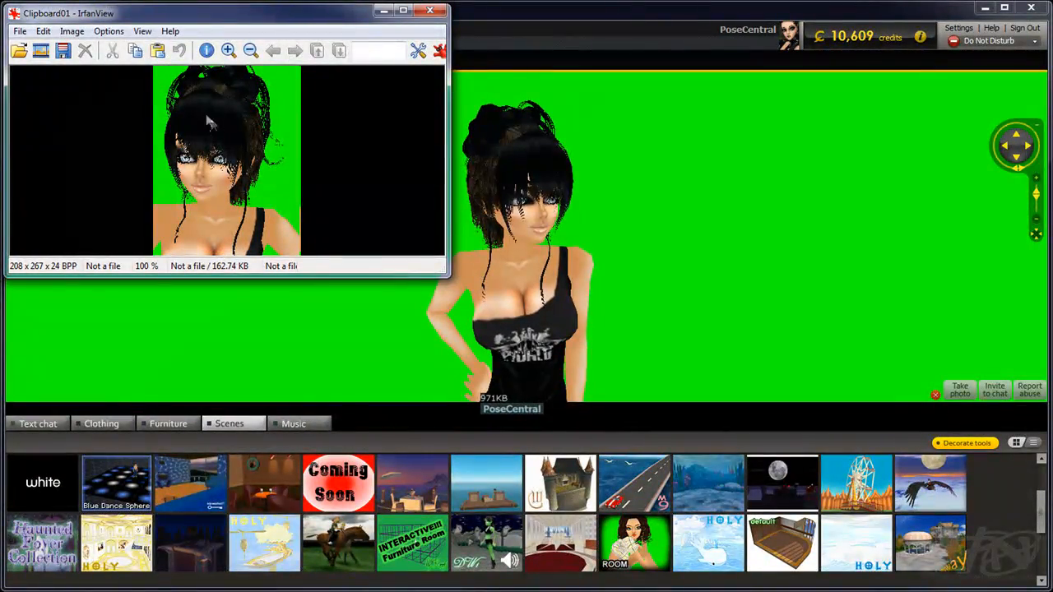
Look through the Image menu for the 208 x 267 Clipboard01 capture without choosing anything
{"action": "left_click", "coordinate": [72, 30]}
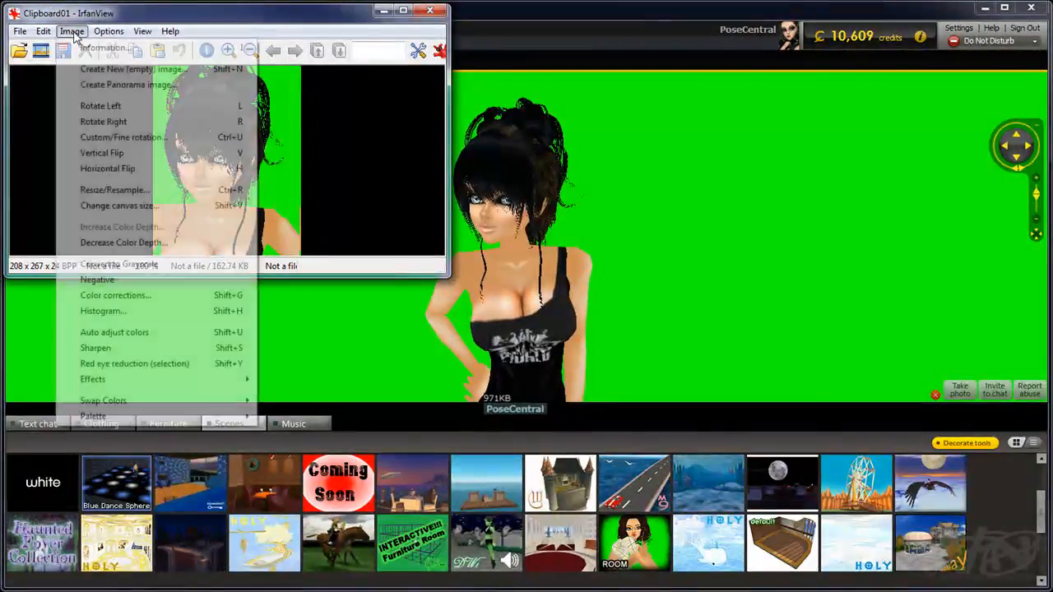
{"action": "left_click", "coordinate": [107, 47]}
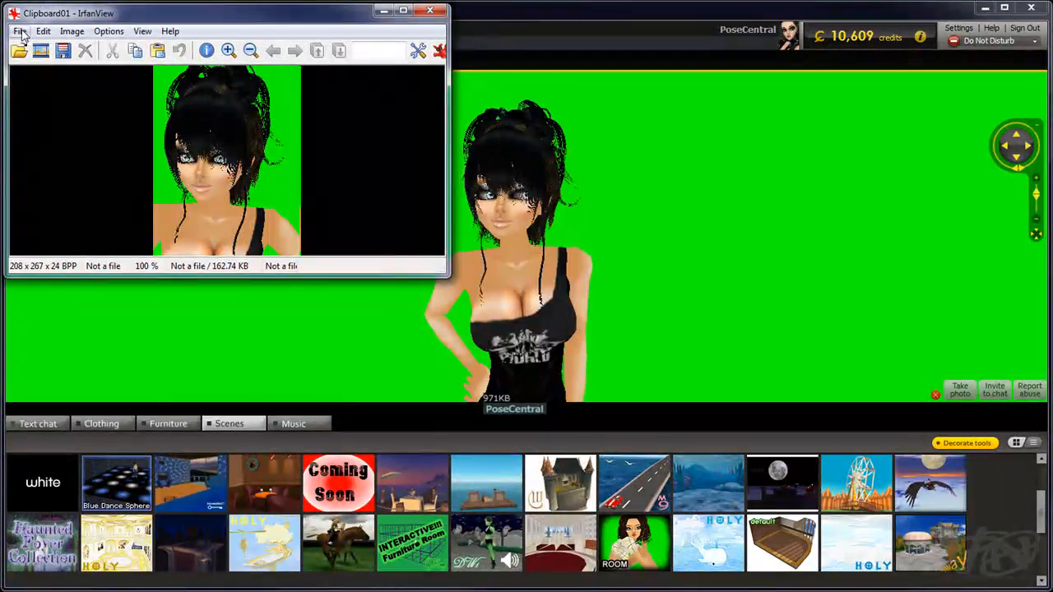
Save the 208 x 267 capture as PNG over avi2.png in Avatar_pics_fo_rapp
{"action": "left_click", "coordinate": [19, 30]}
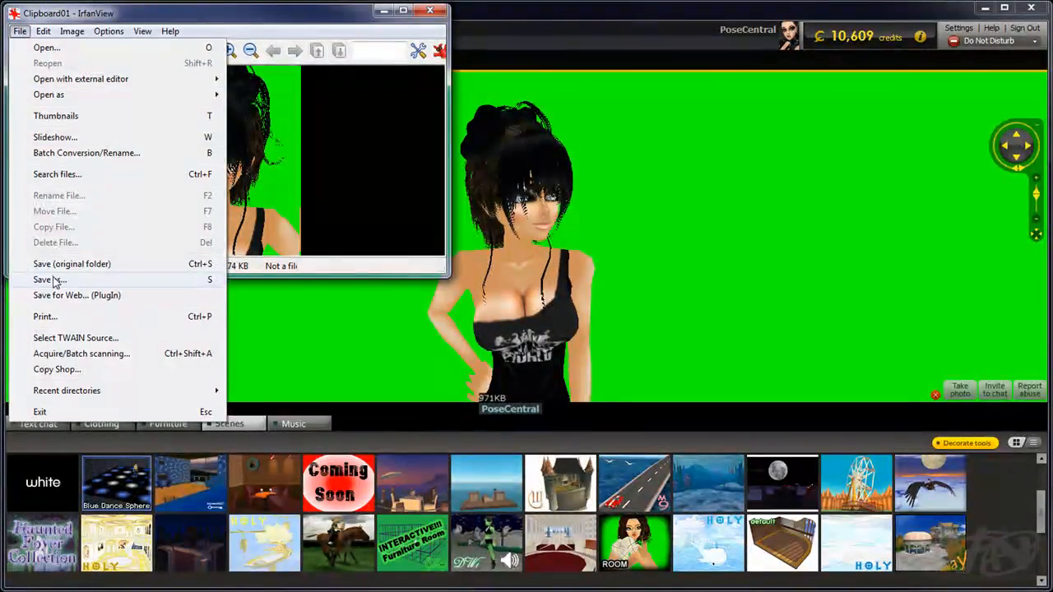
{"action": "left_click", "coordinate": [42, 280]}
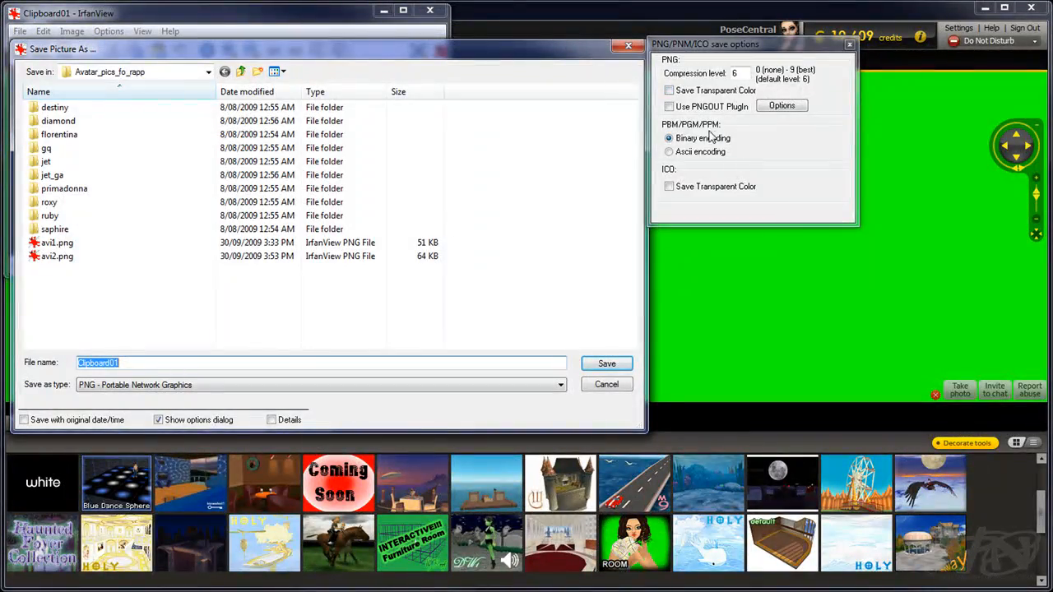
{"action": "left_click", "coordinate": [58, 256]}
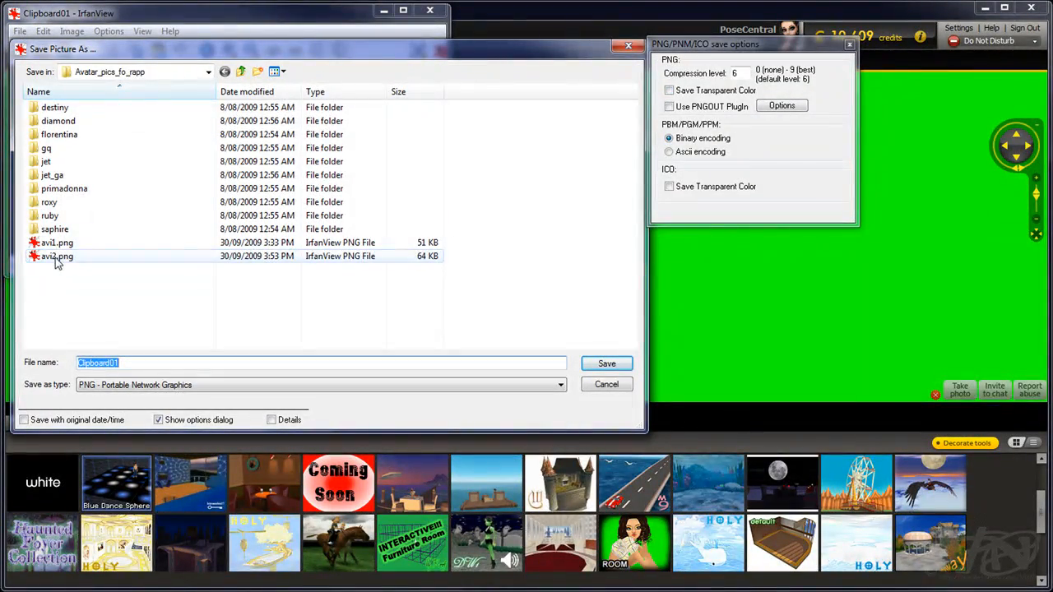
{"action": "left_click", "coordinate": [57, 256]}
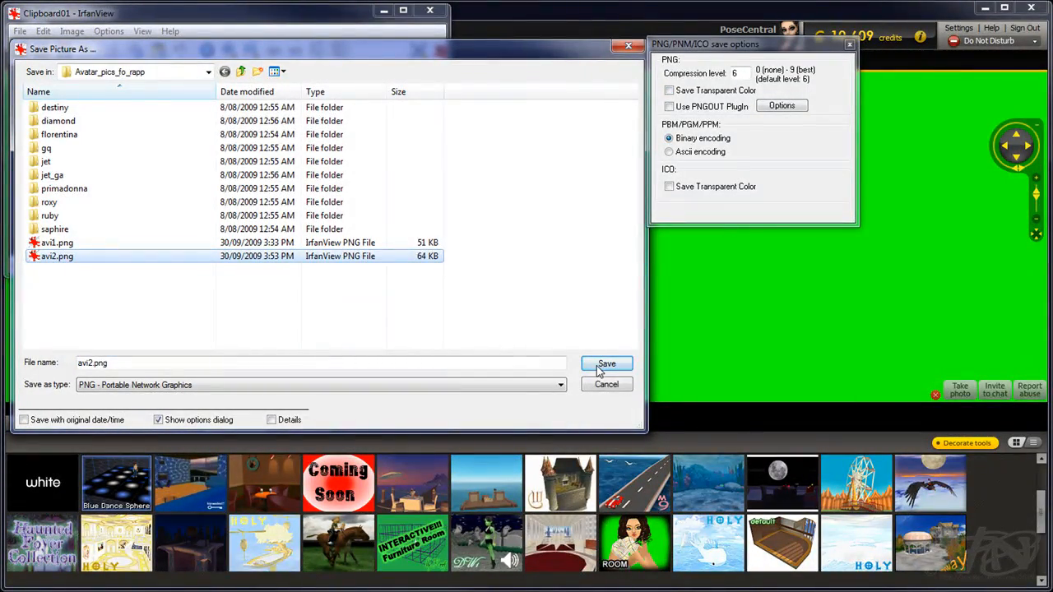
{"action": "left_click", "coordinate": [606, 363]}
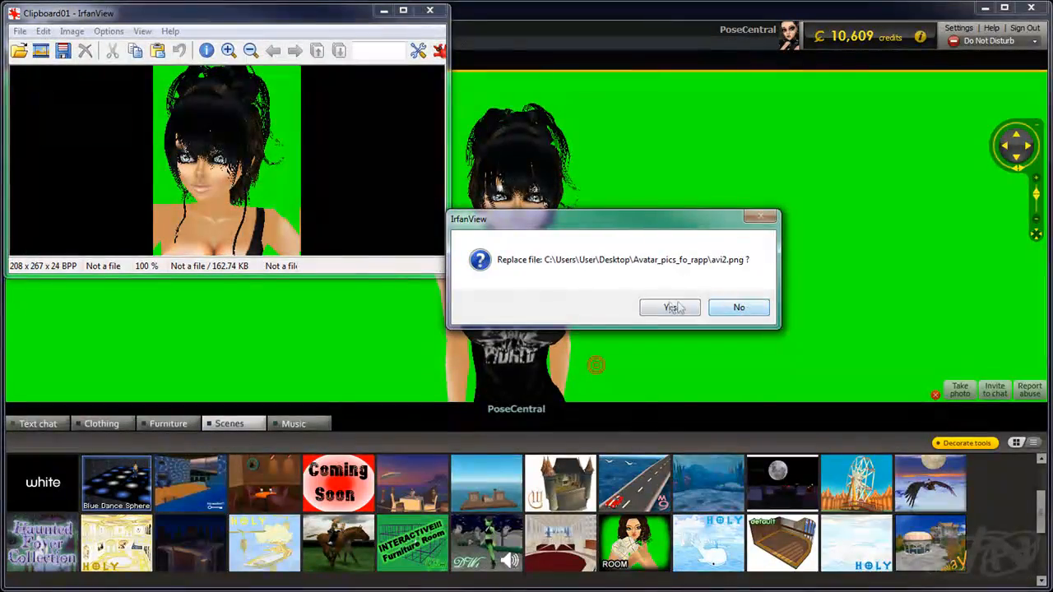
{"action": "left_click", "coordinate": [669, 307]}
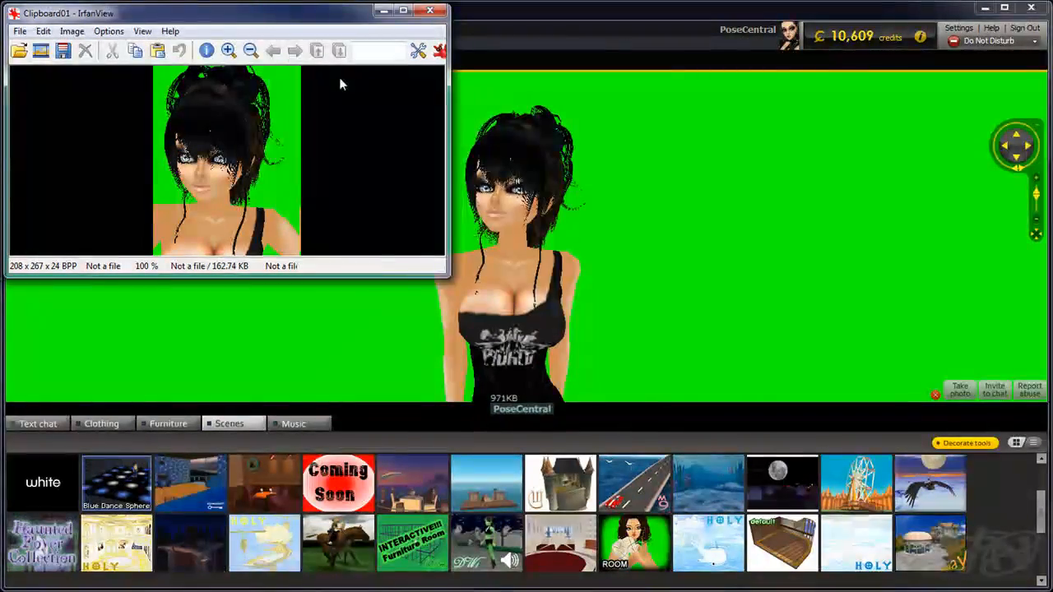
{"action": "left_click", "coordinate": [108, 30]}
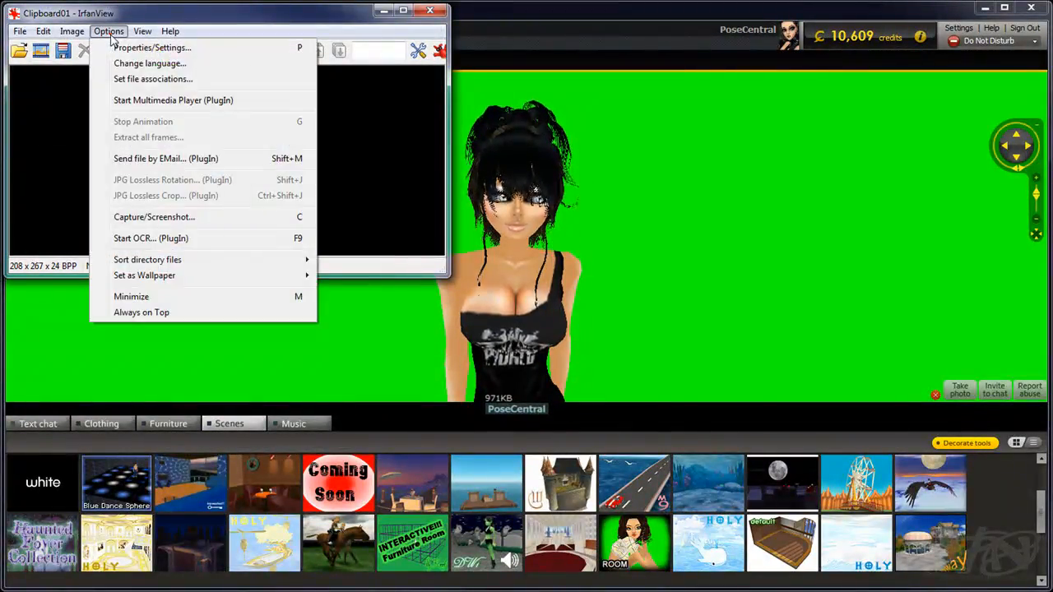
{"action": "mouse_move", "coordinate": [144, 275]}
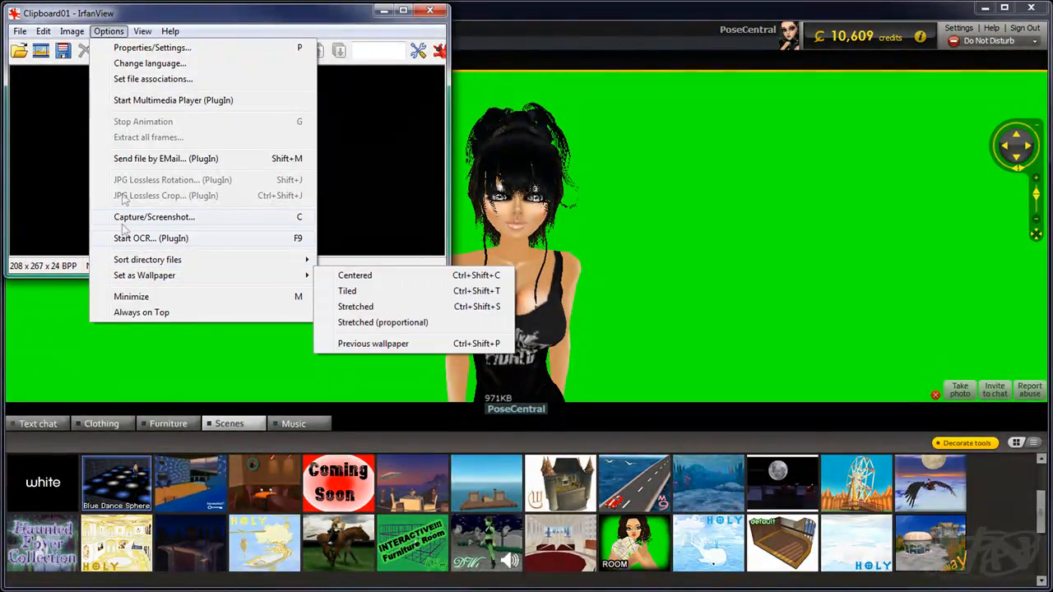
{"action": "left_click", "coordinate": [72, 30]}
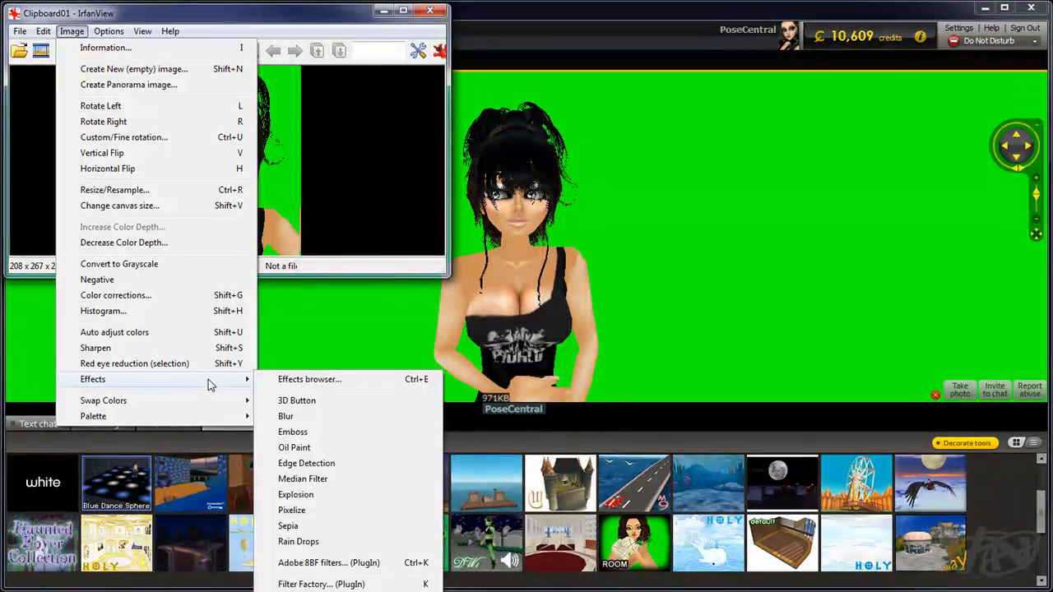
{"action": "mouse_move", "coordinate": [134, 363]}
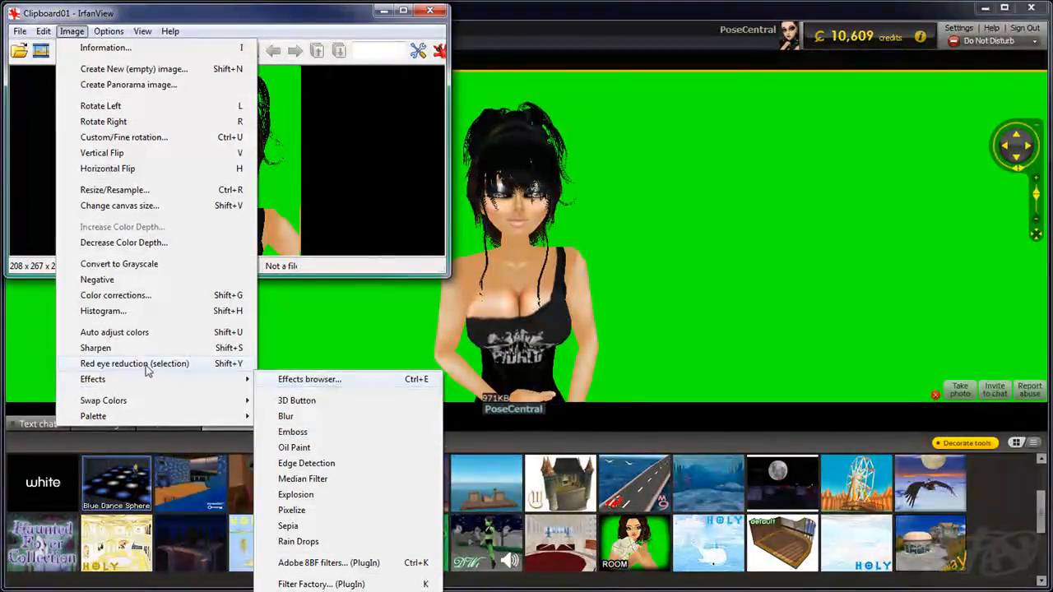